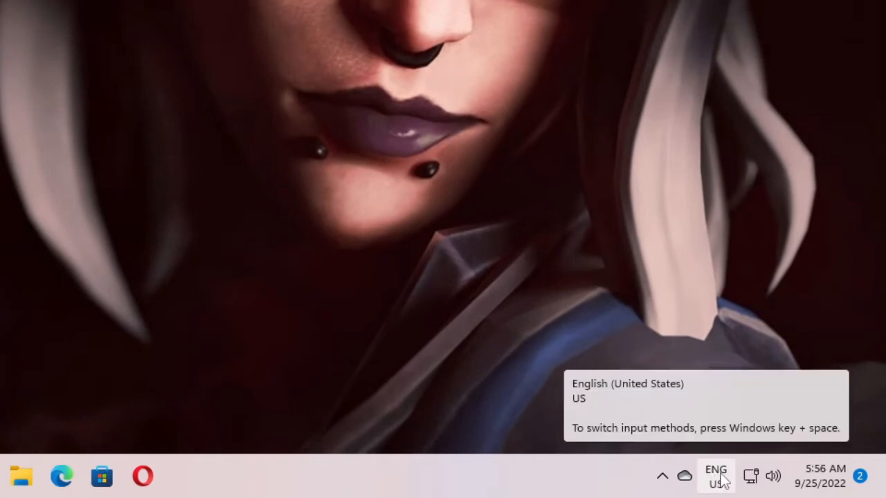
{"action": "mouse_move", "coordinate": [726, 495]}
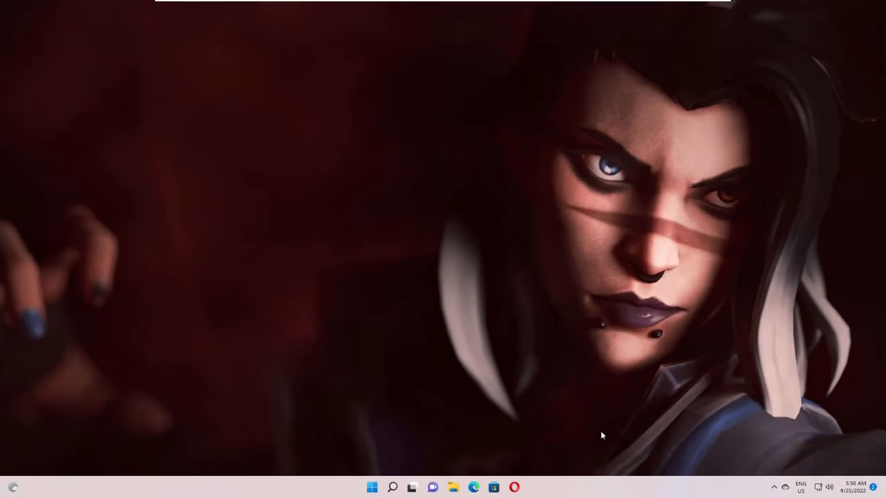
{"action": "mouse_move", "coordinate": [465, 417]}
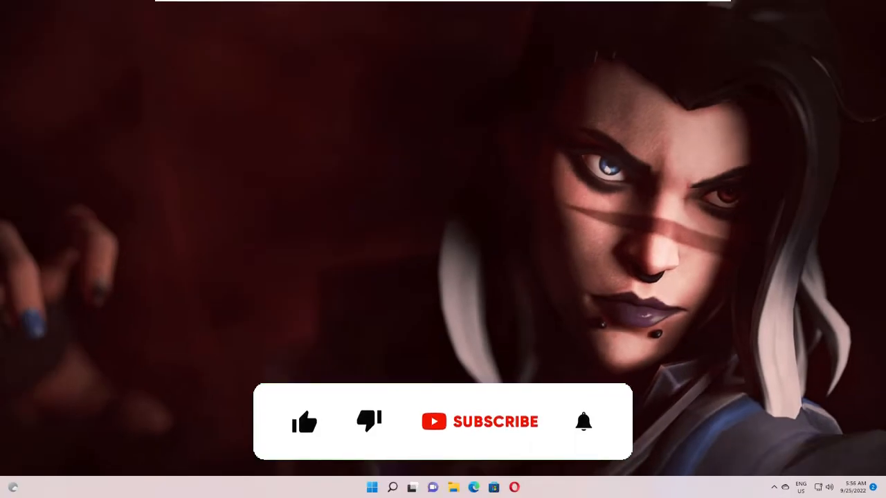
Launch Settings on its System page from the Start button's quick link menu.
{"action": "left_click", "coordinate": [305, 422]}
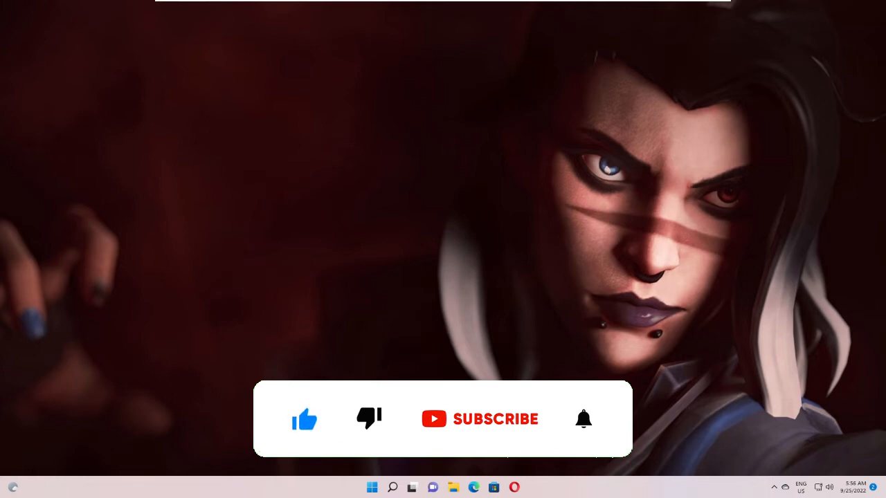
{"action": "left_click", "coordinate": [479, 419]}
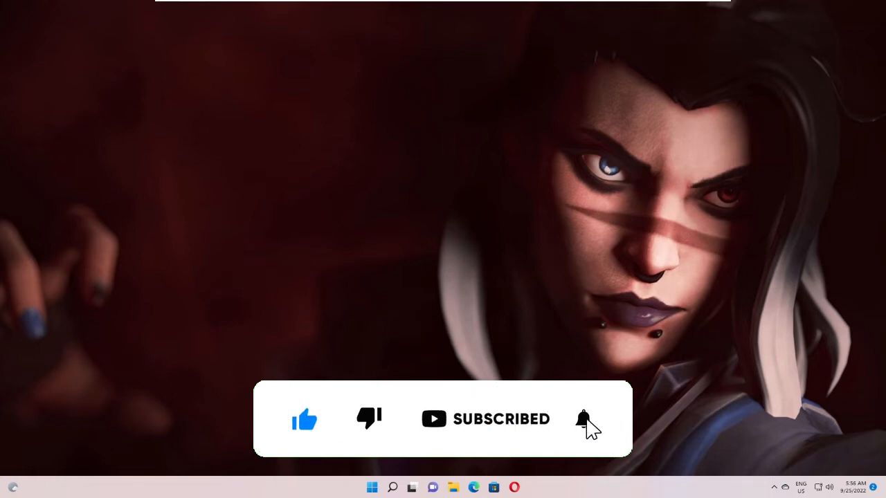
{"action": "left_click", "coordinate": [583, 419]}
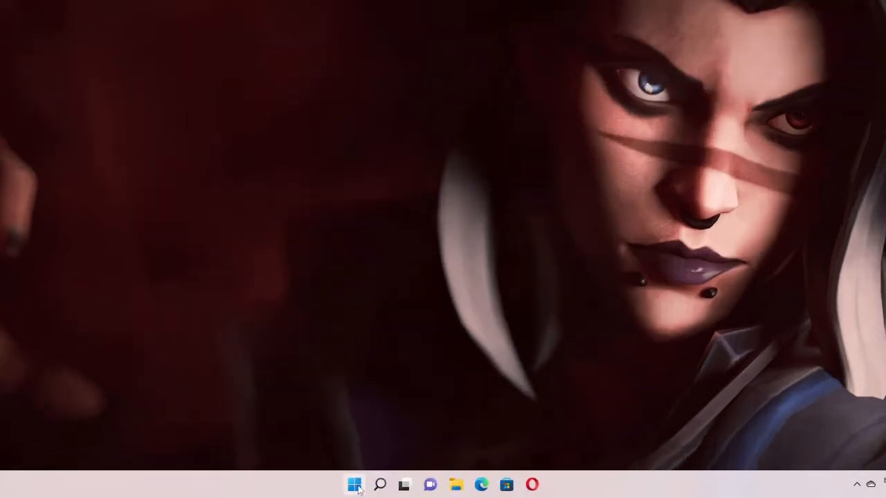
{"action": "right_click", "coordinate": [356, 483]}
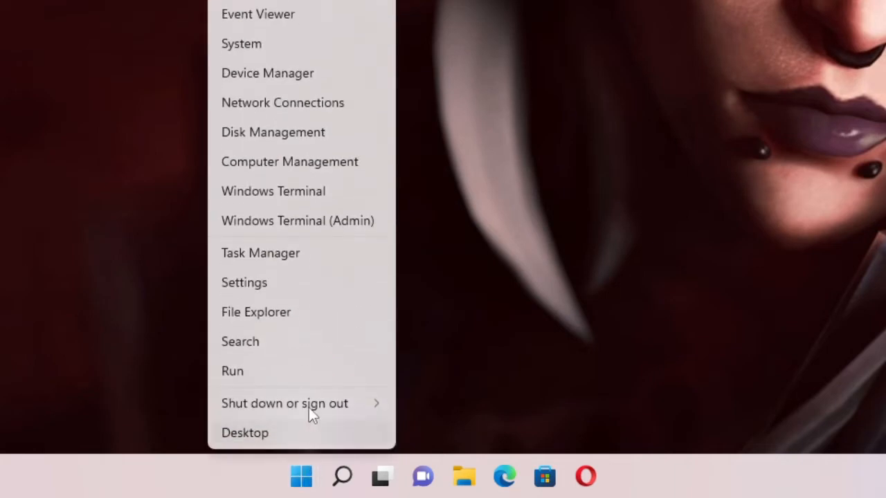
{"action": "mouse_move", "coordinate": [281, 290]}
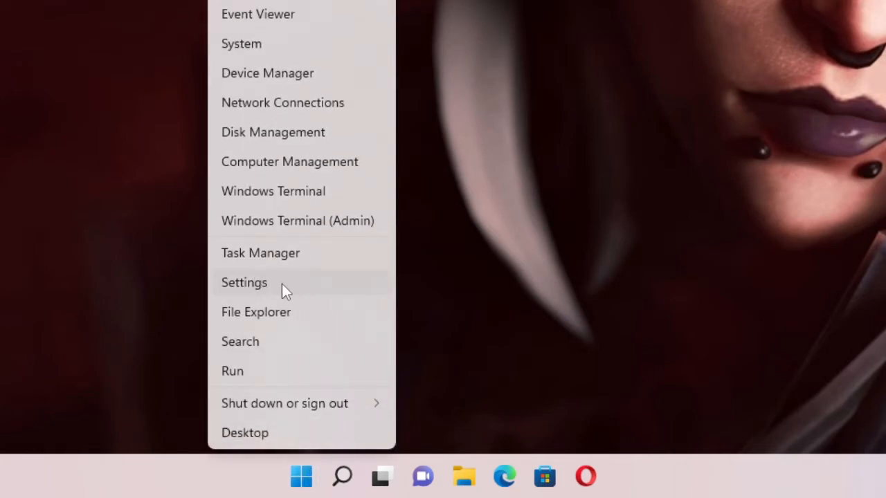
{"action": "left_click", "coordinate": [244, 283]}
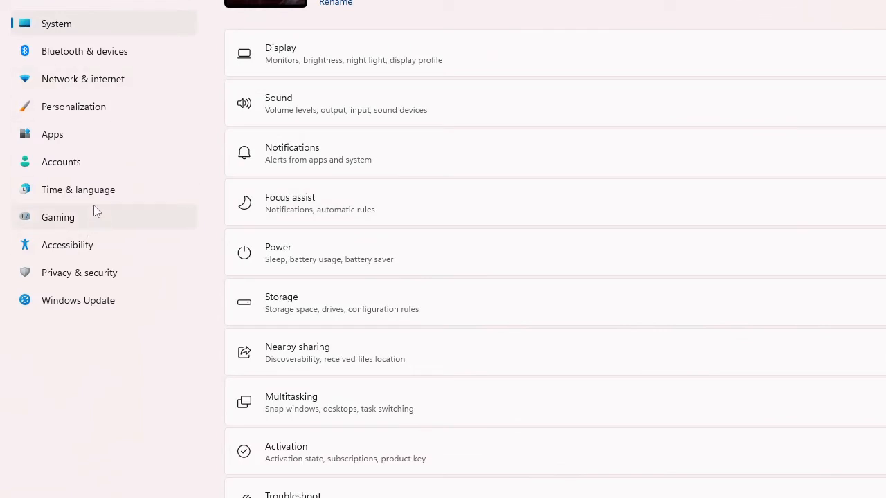
Go to Time & language > Typing > Advanced keyboard settings.
{"action": "left_click", "coordinate": [78, 190]}
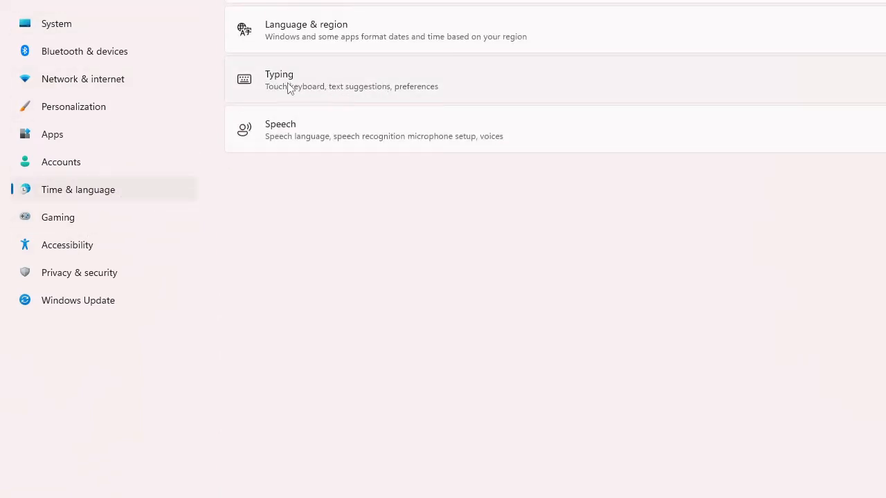
{"action": "left_click", "coordinate": [279, 80]}
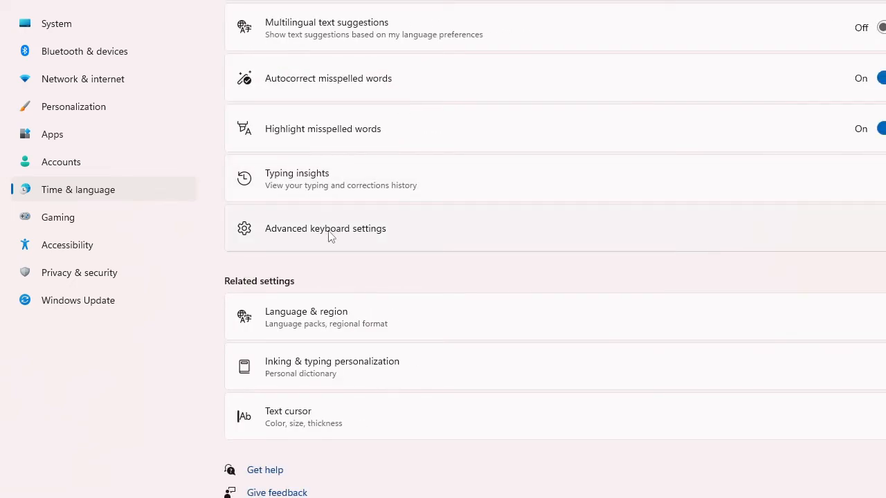
{"action": "left_click", "coordinate": [325, 228]}
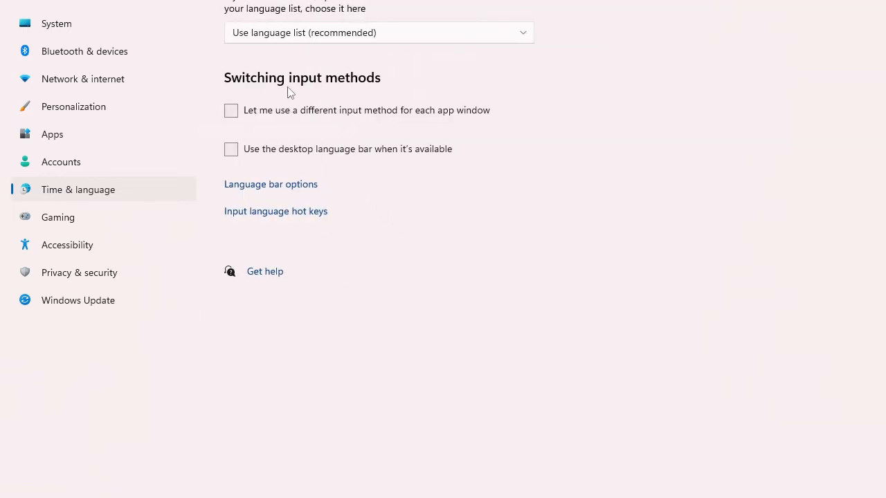
{"action": "mouse_move", "coordinate": [355, 92]}
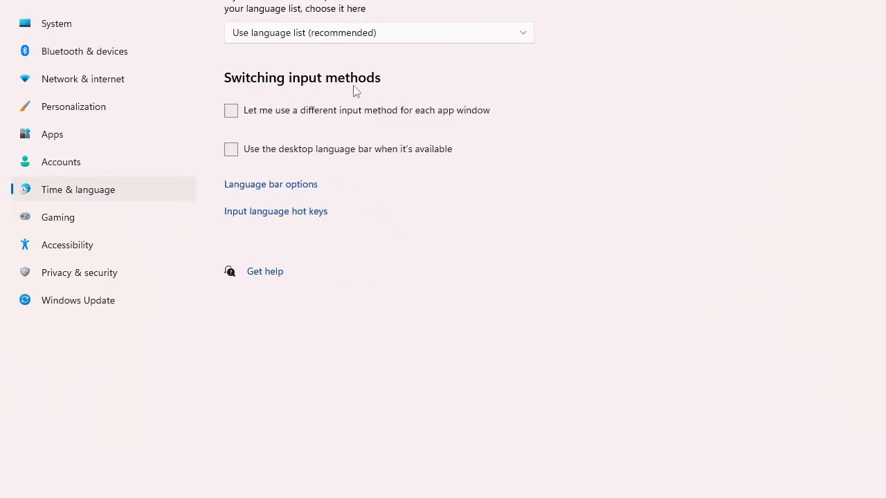
{"action": "mouse_move", "coordinate": [251, 141]}
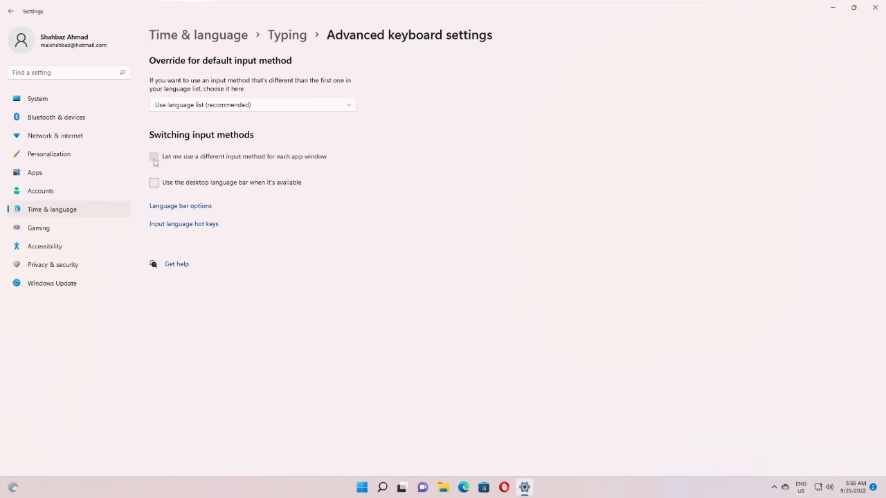
Check 'Use the desktop language bar when it's available' under Switching input methods.
{"action": "left_click", "coordinate": [153, 182]}
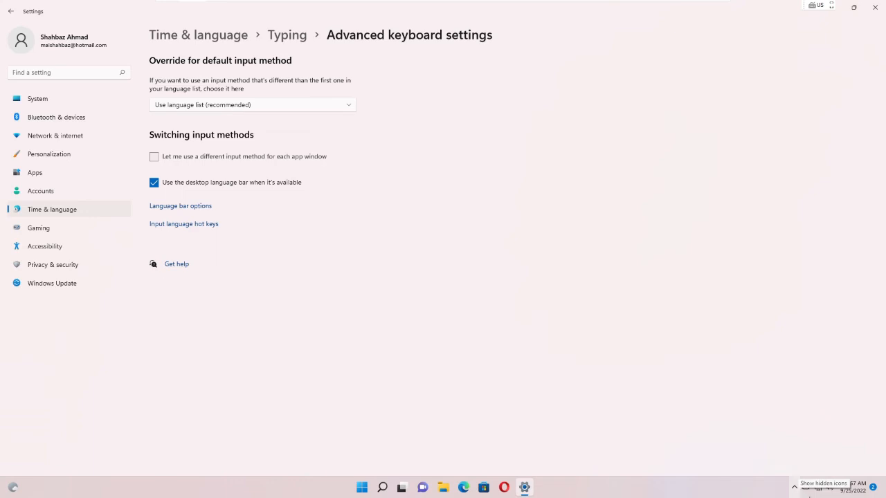
{"action": "mouse_move", "coordinate": [713, 424]}
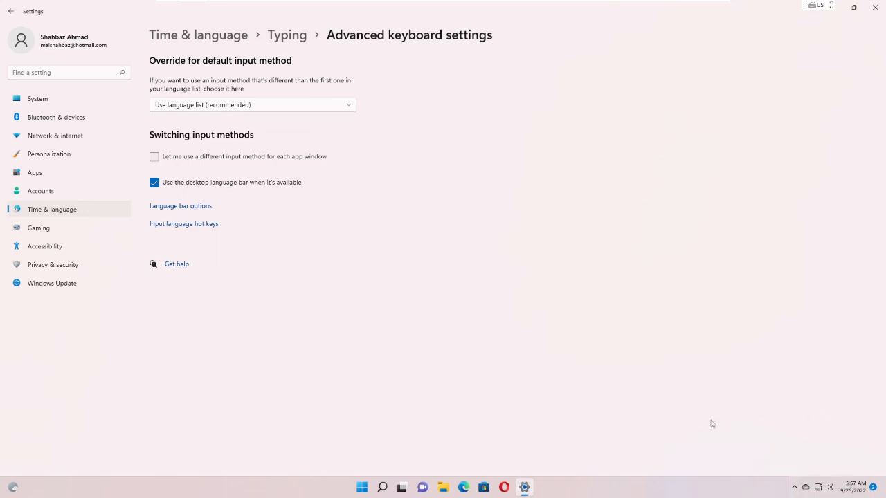
{"action": "mouse_move", "coordinate": [165, 176]}
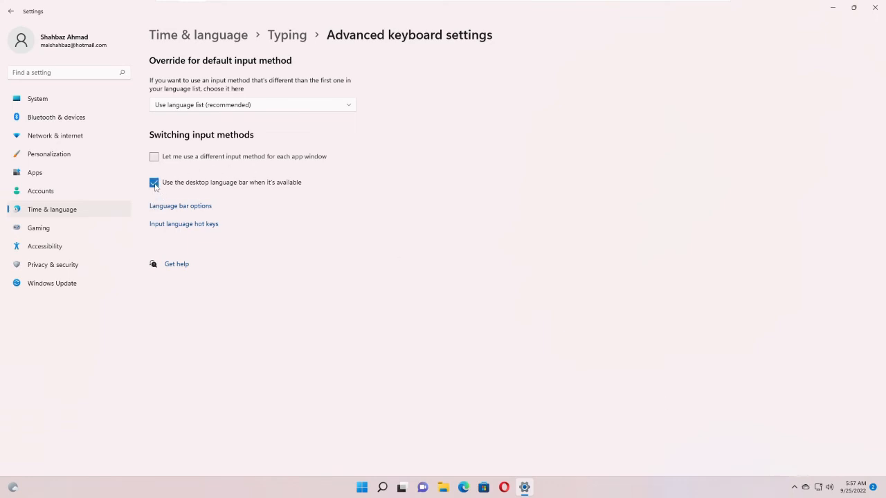
Uncheck the desktop language bar option and view the restored ENG US taskbar indicator.
{"action": "left_click", "coordinate": [153, 182]}
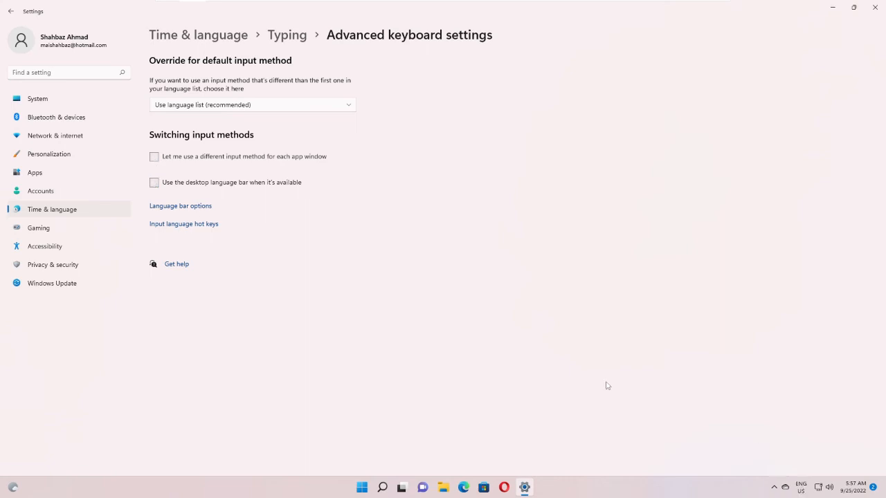
{"action": "left_click", "coordinate": [801, 485]}
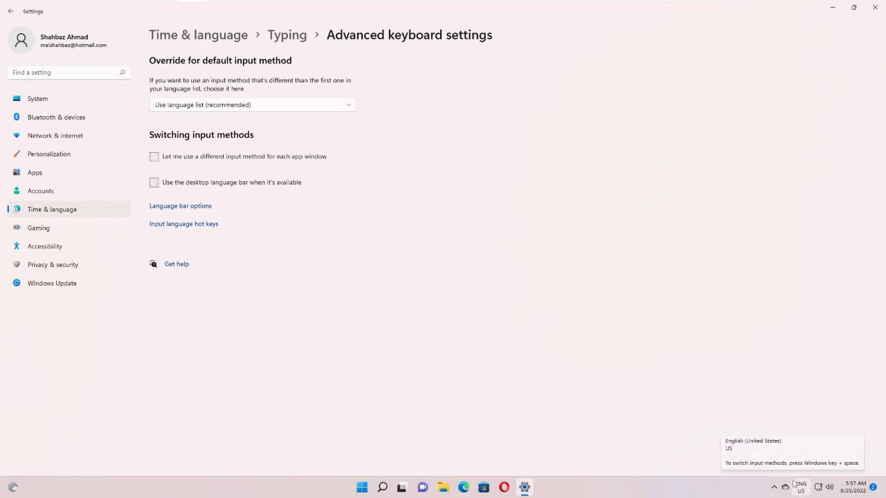